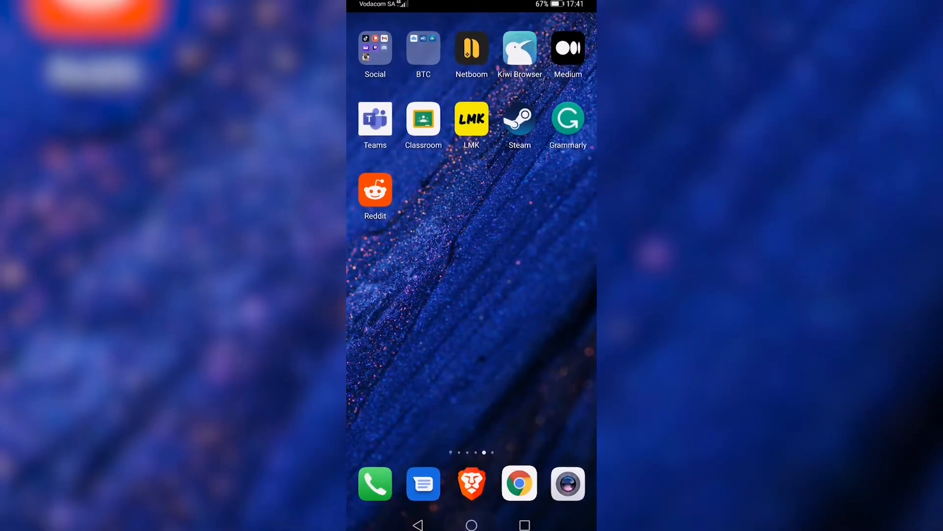
- Launch Reddit and reach your own profile page through the avatar's account menu
left_click(375, 188)
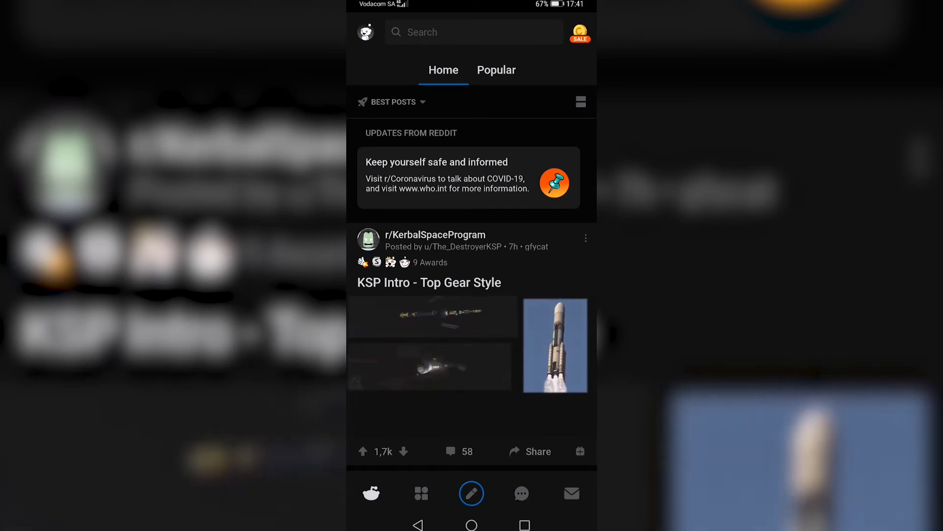
left_click(368, 32)
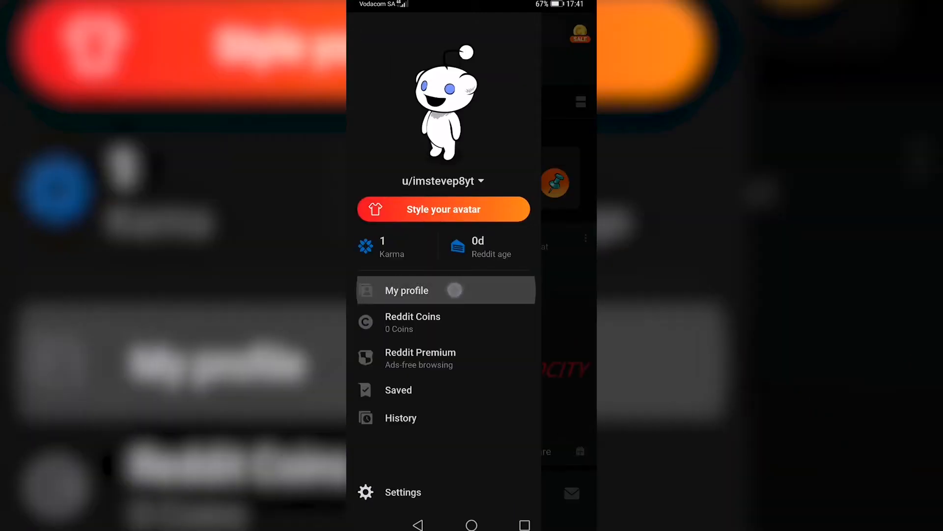
left_click(407, 291)
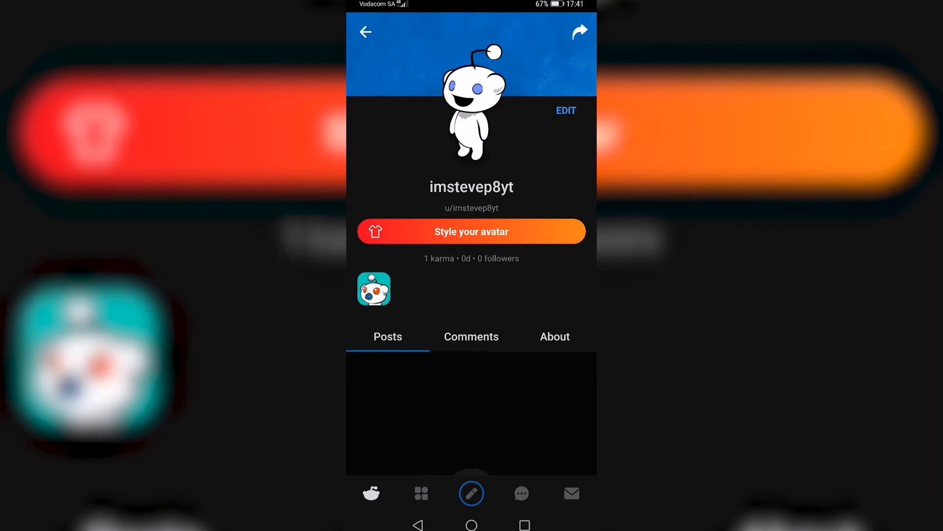
- Replace the display name with 'stevepyt' in Edit Profile and save it
left_click(566, 110)
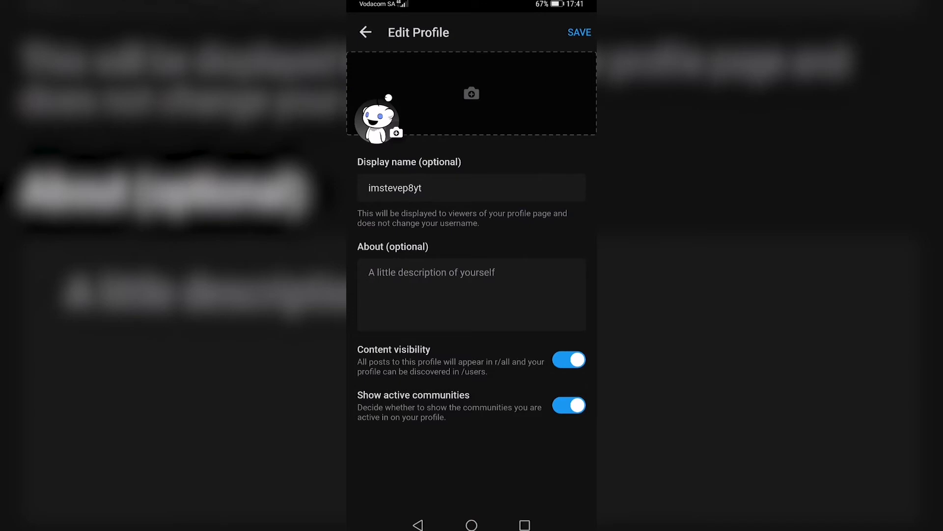
left_click(422, 188)
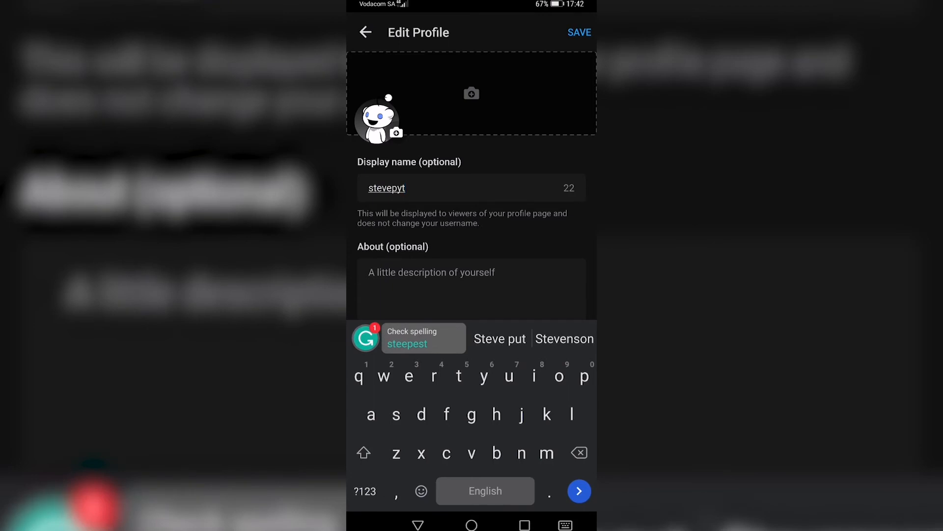
left_click(579, 32)
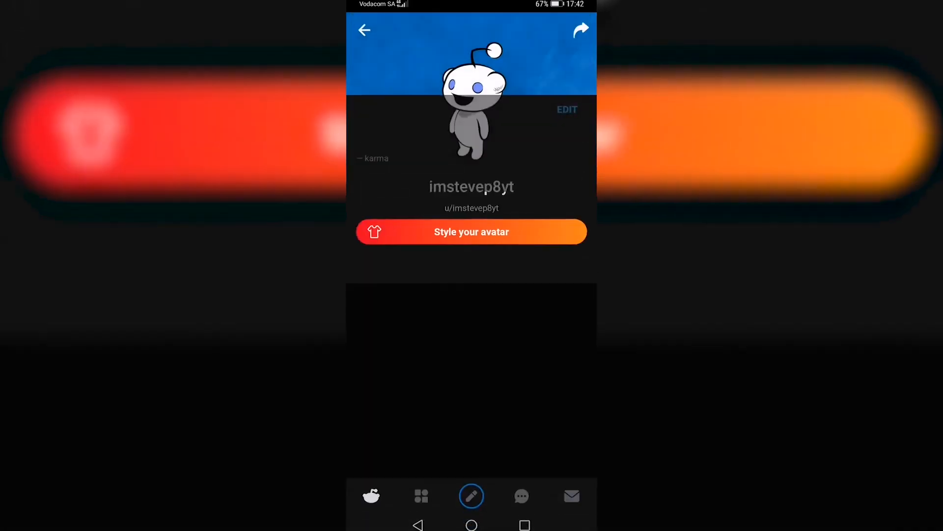